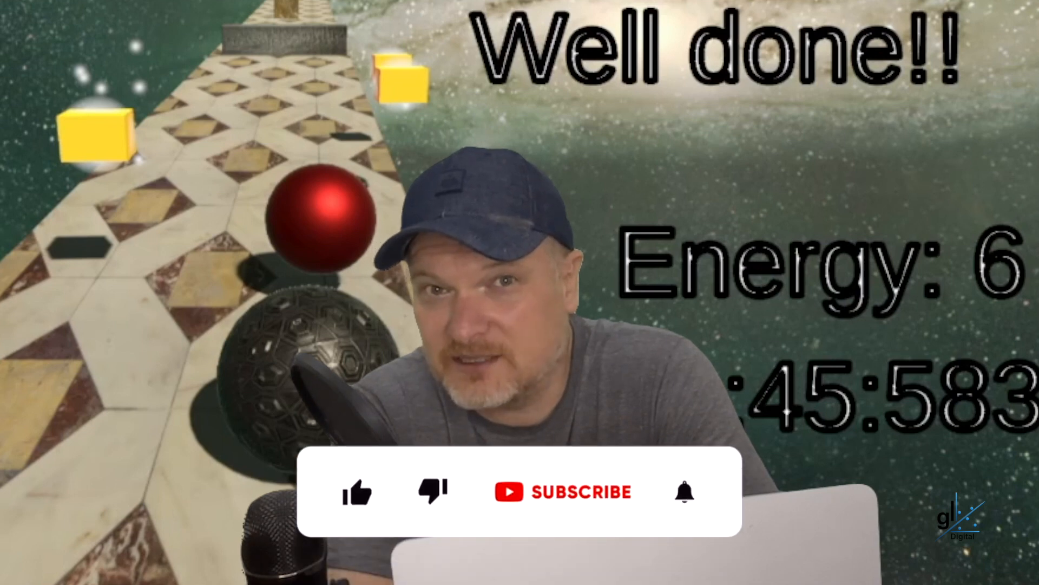
# Step: Open the StartGame scene and enter Play mode in the Game view
pyautogui.click(357, 492)
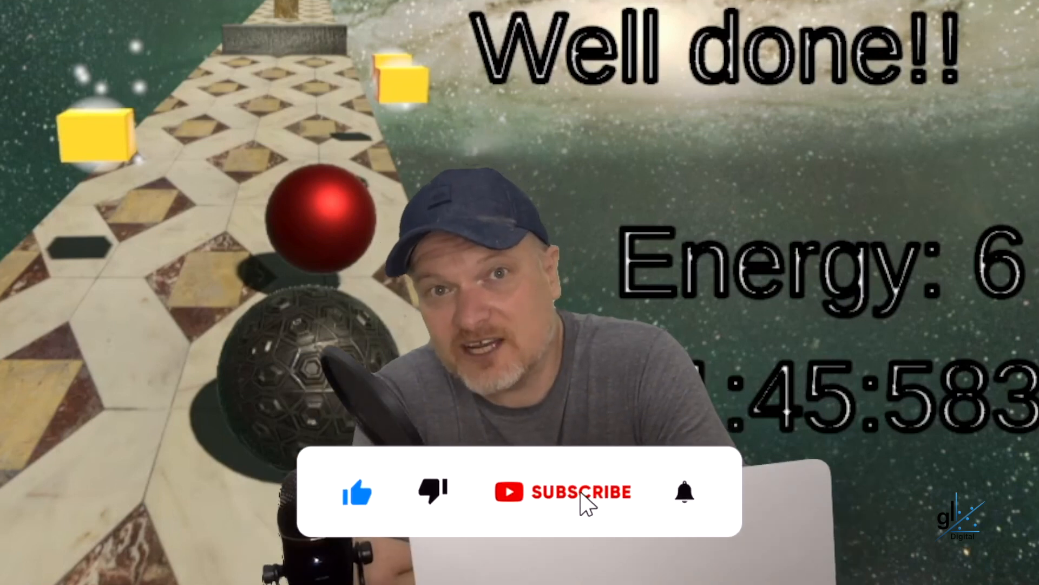
pyautogui.click(581, 491)
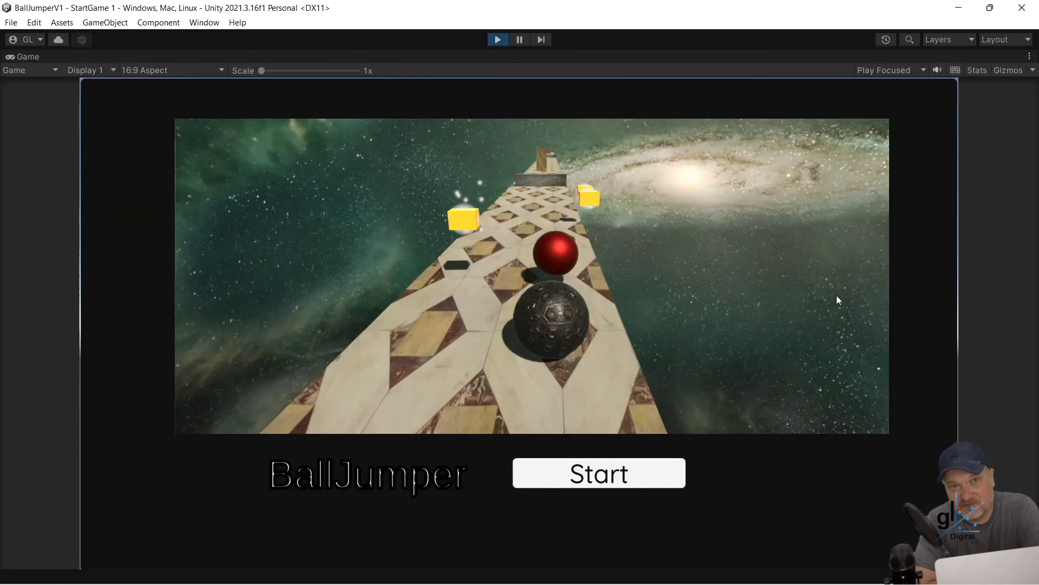
pyautogui.click(597, 473)
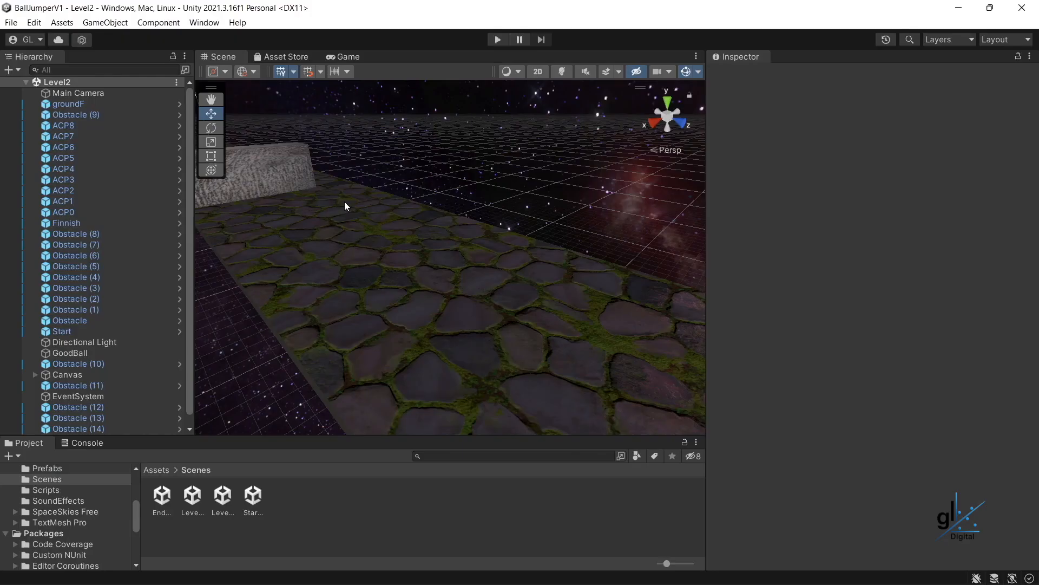
# Step: Open Movement.cs and scroll down to its Start() and Update() methods
pyautogui.click(346, 57)
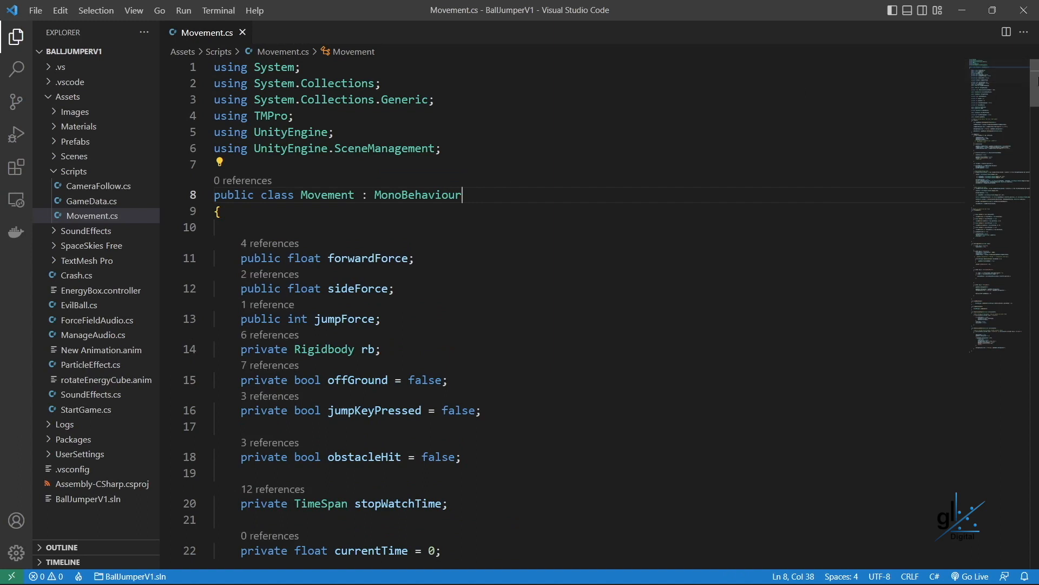
pyautogui.scroll(-3)
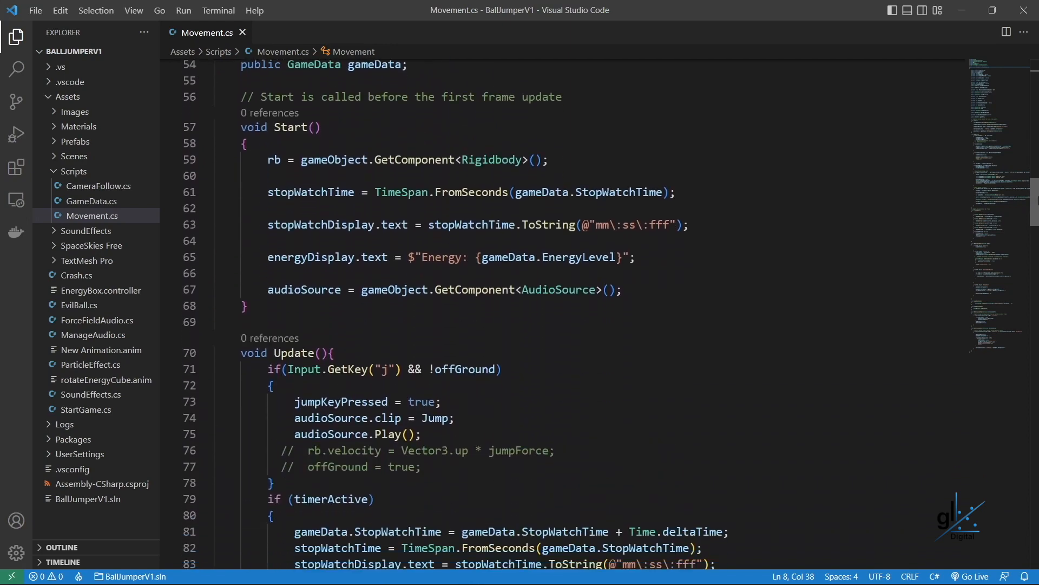
pyautogui.scroll(-3)
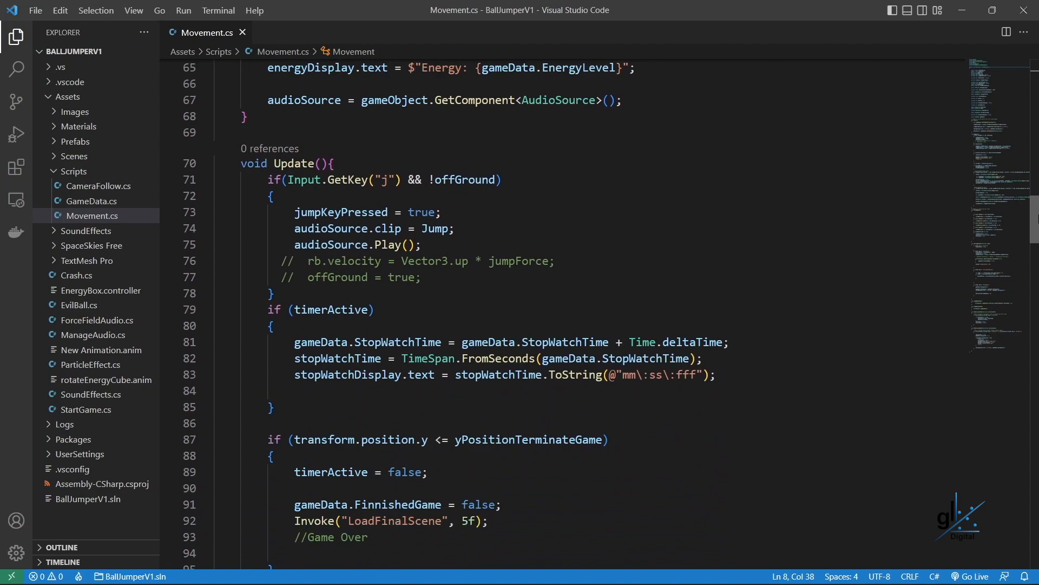